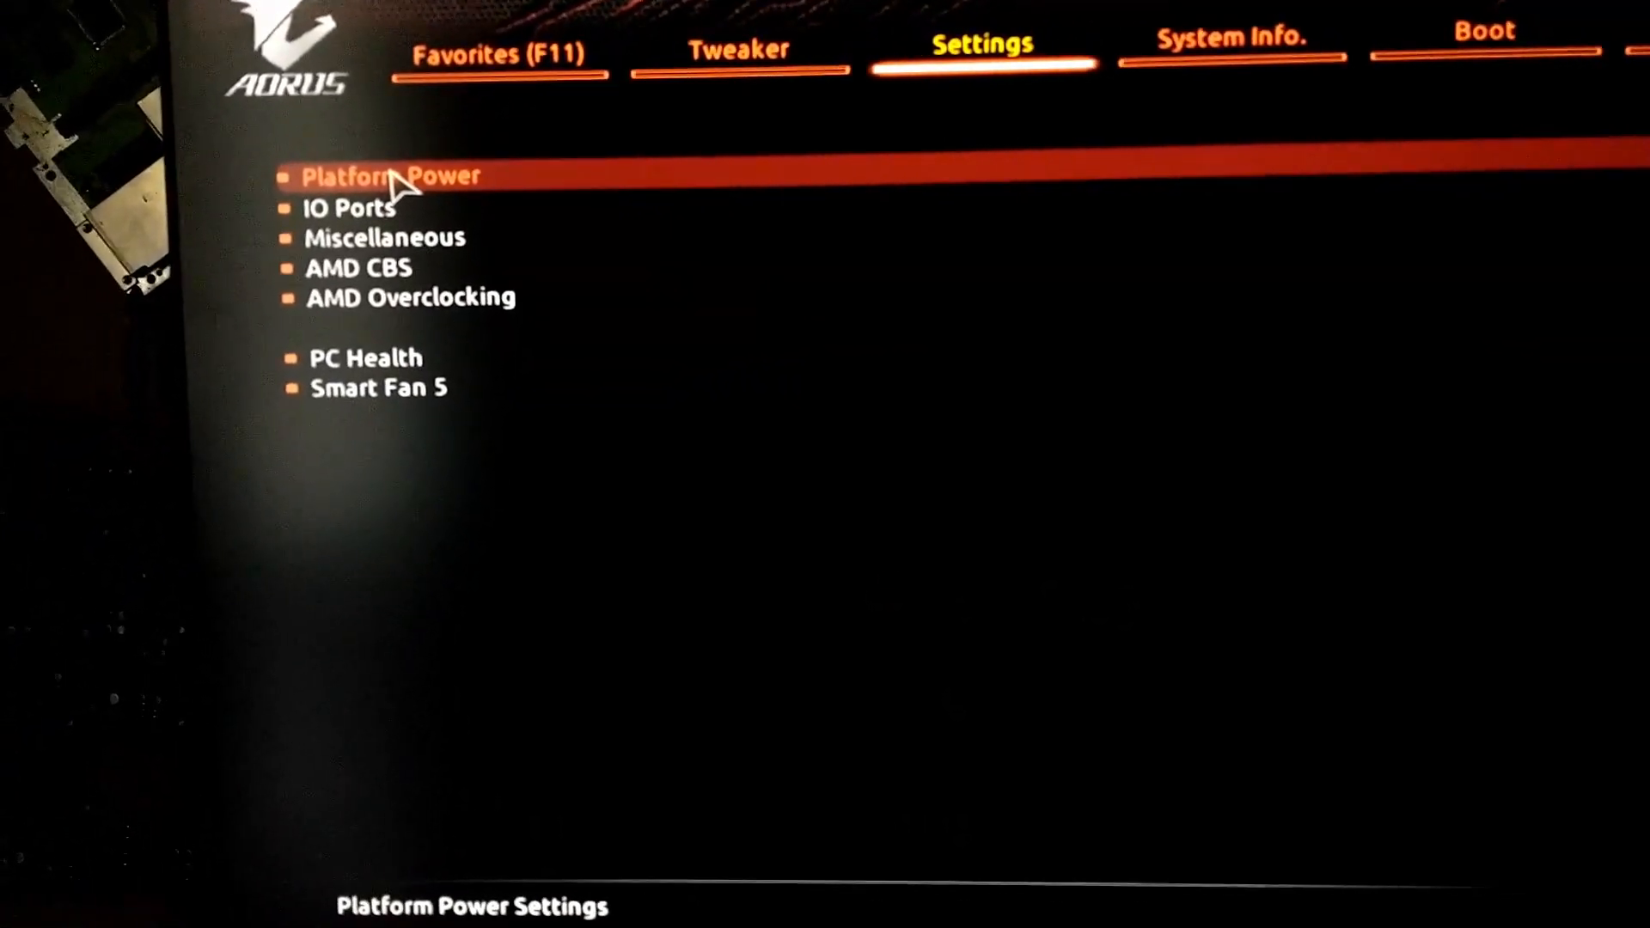
- Open the IO Ports page showing display output, Above 4G Decoding and Re-Size BAR
click(394, 175)
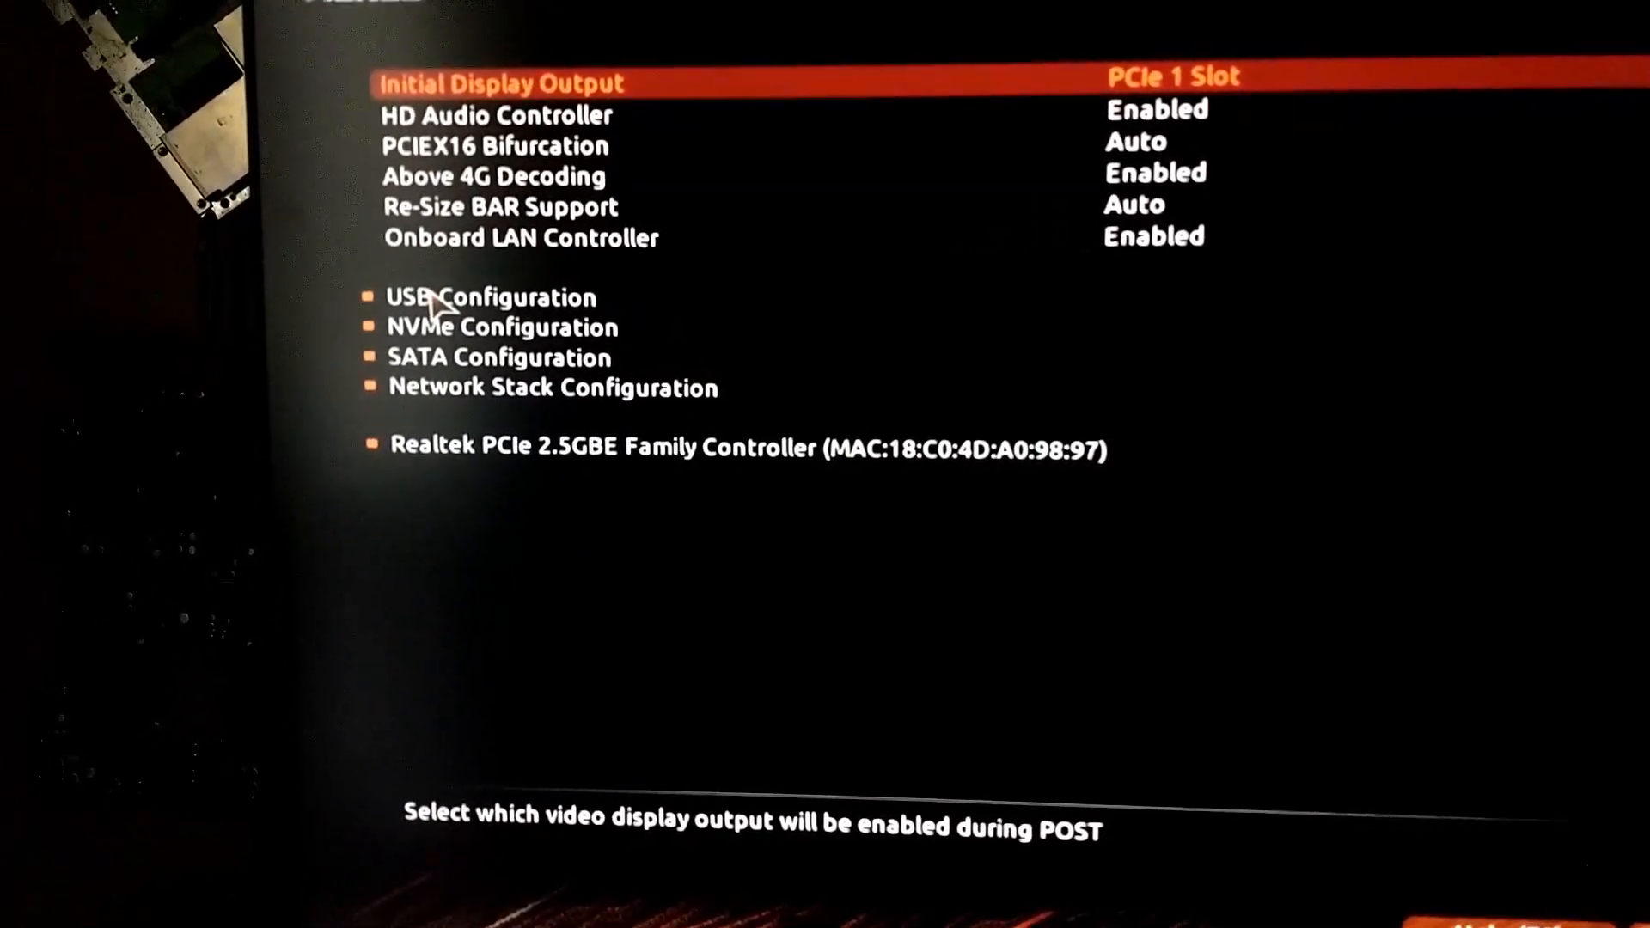
- Go back from IO Ports to the Settings category list
click(490, 296)
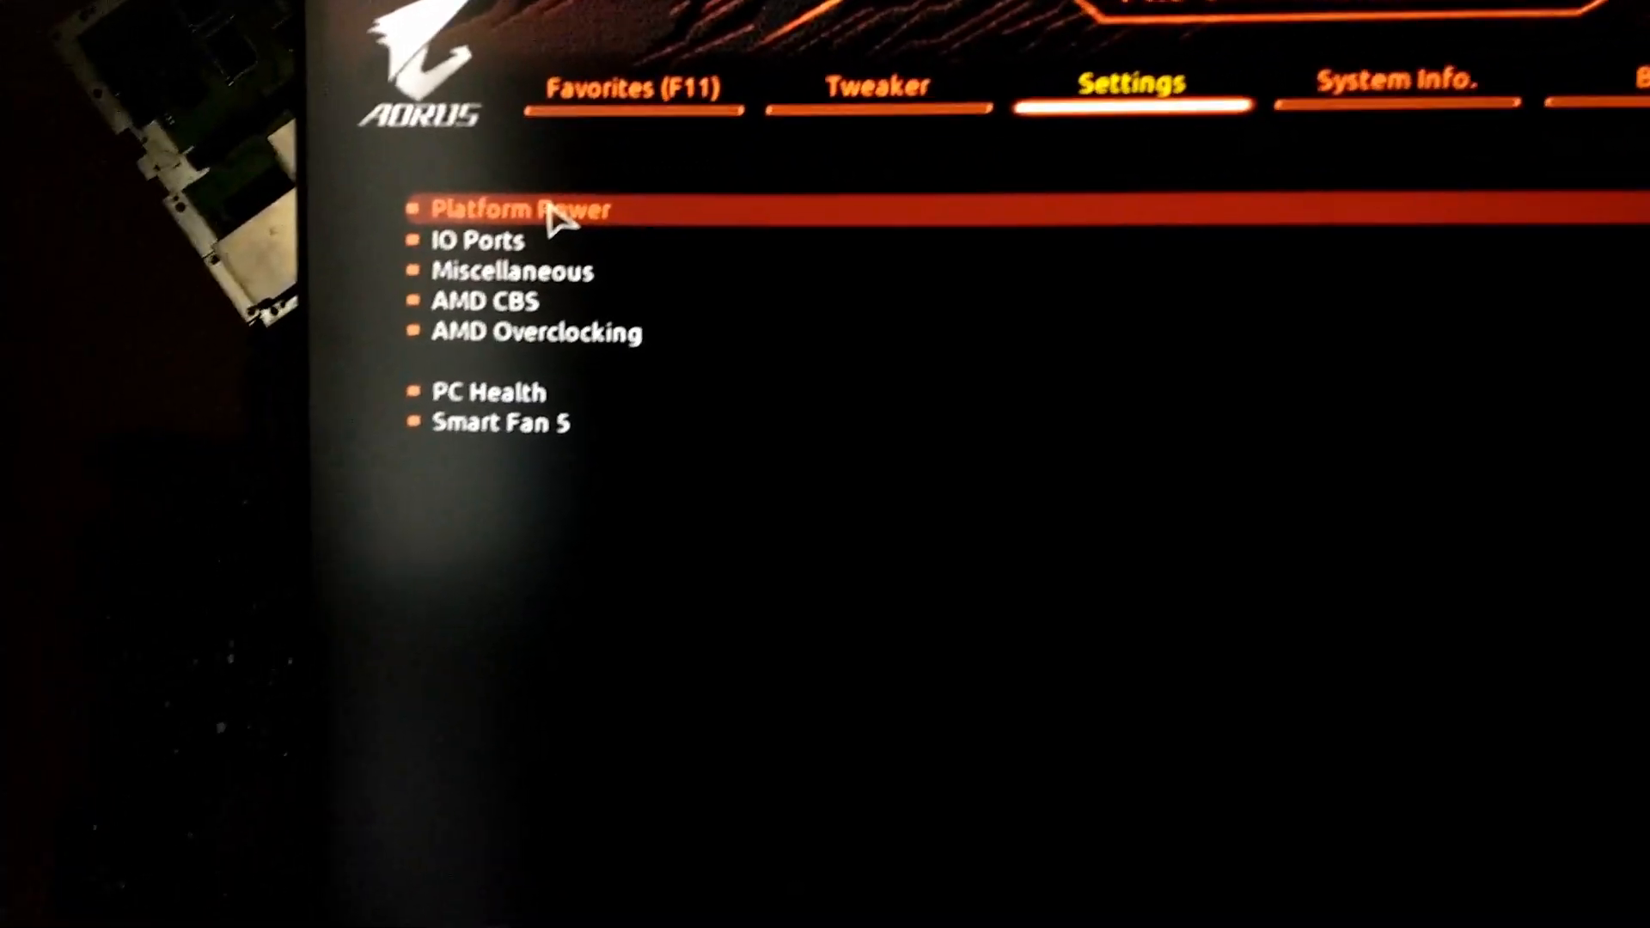
- Open Platform Power and show the ErP Disabled/Enabled choices
click(523, 210)
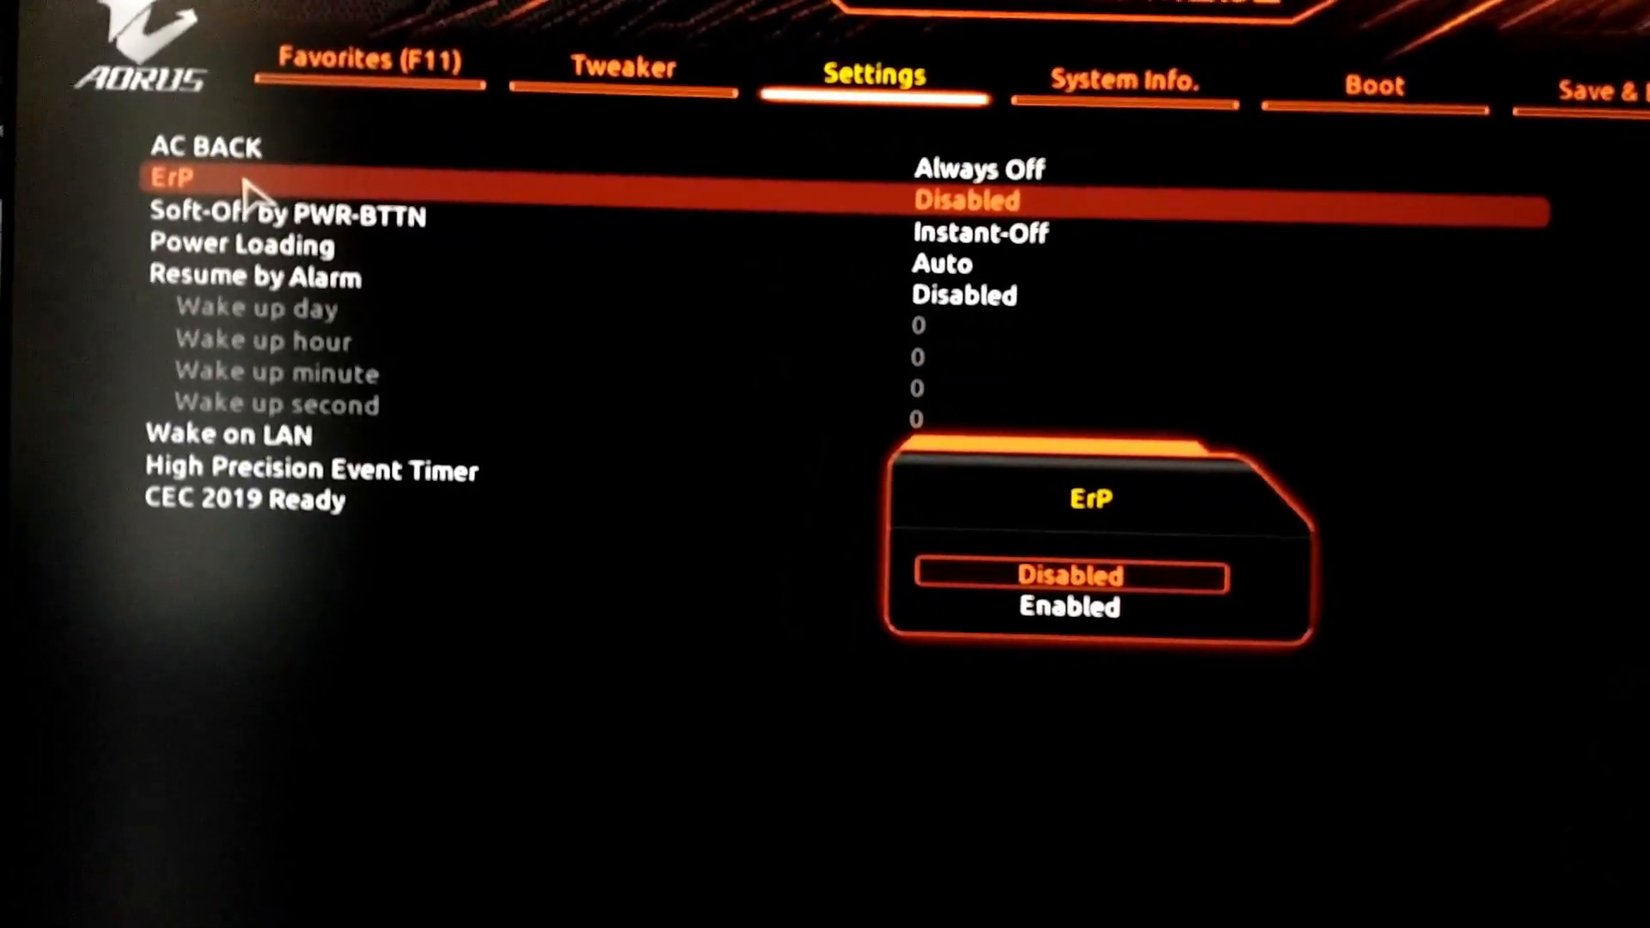
- Set ErP to Enabled and go to the Save & Exit page
click(1067, 605)
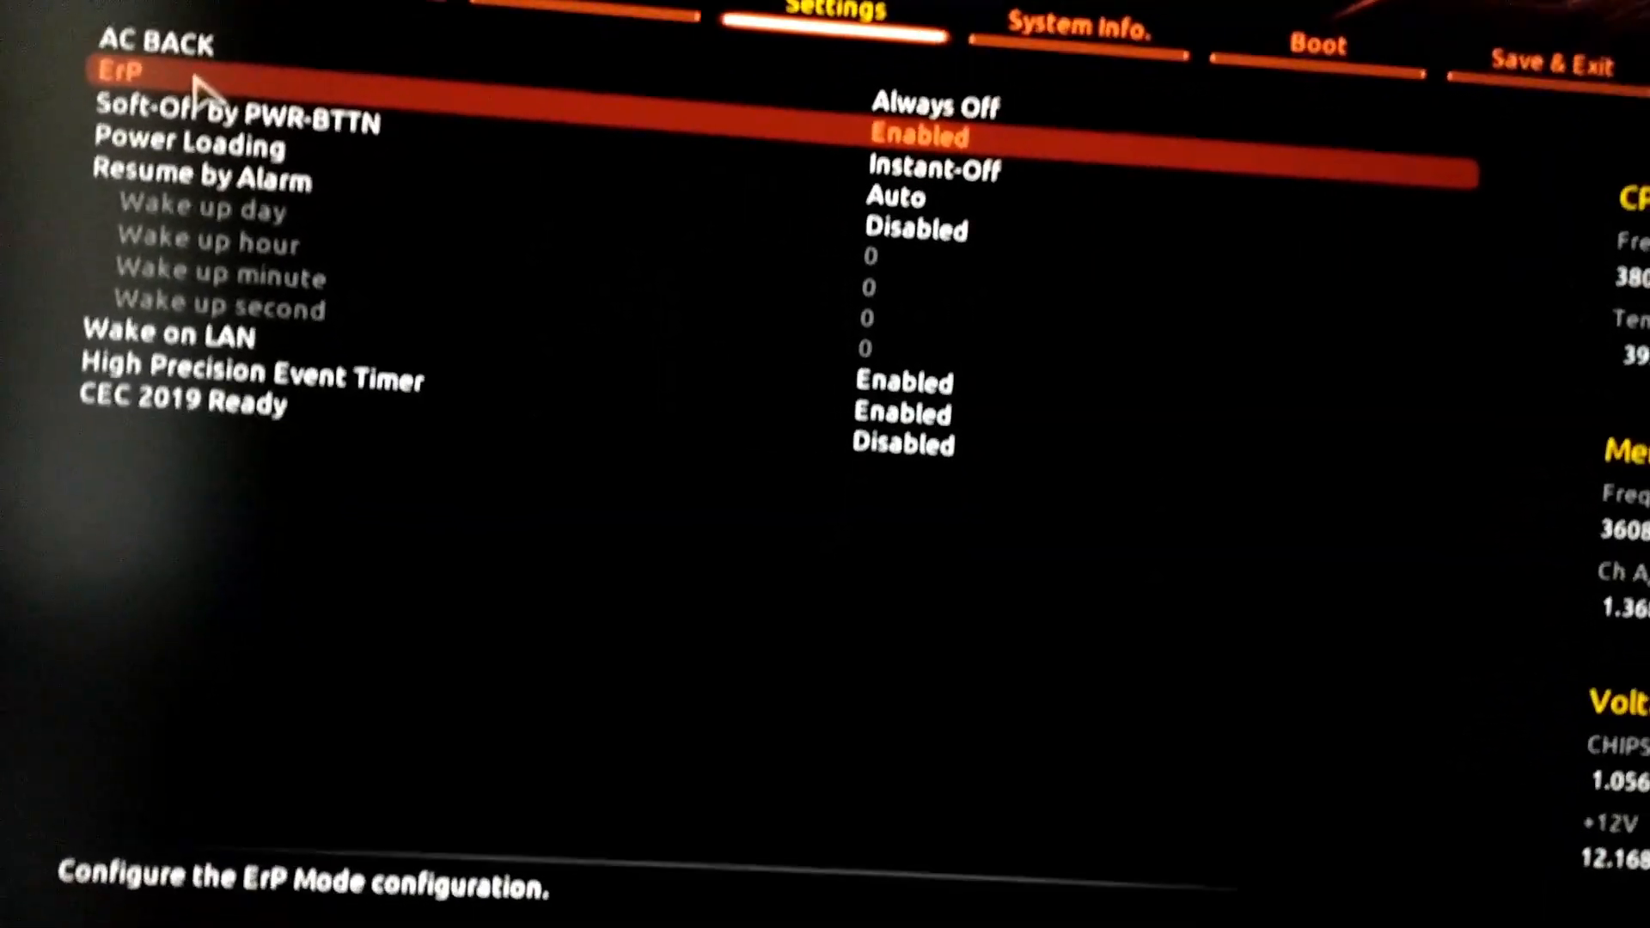
click(1072, 28)
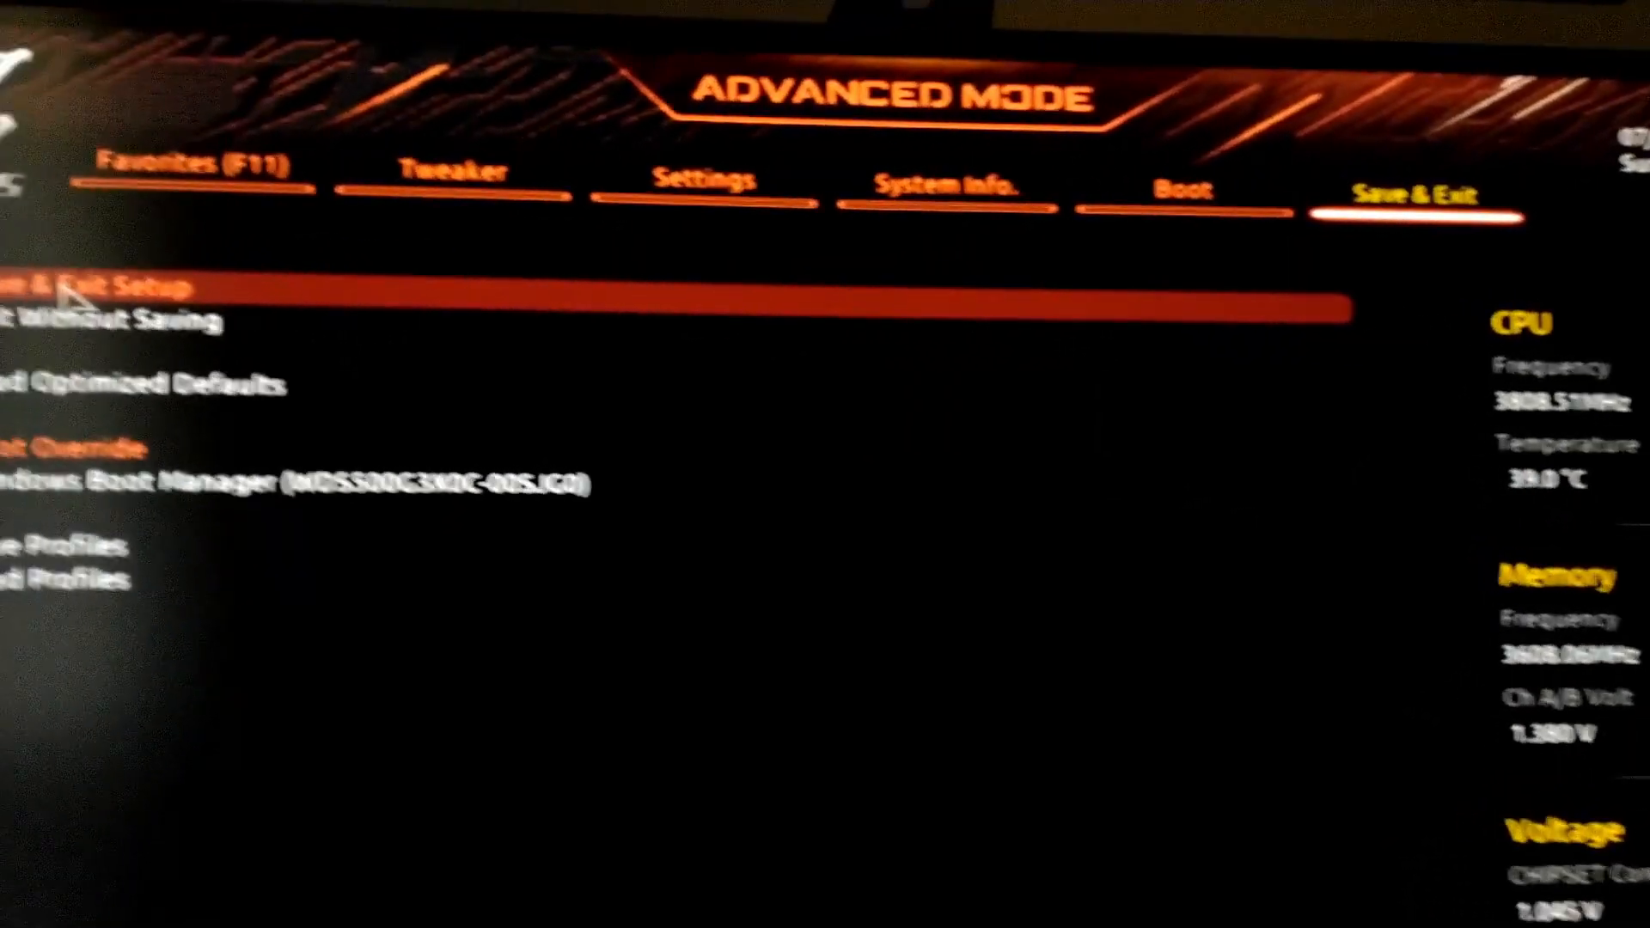
- Choose Save & Exit Setup and confirm Yes to save and reboot
click(452, 282)
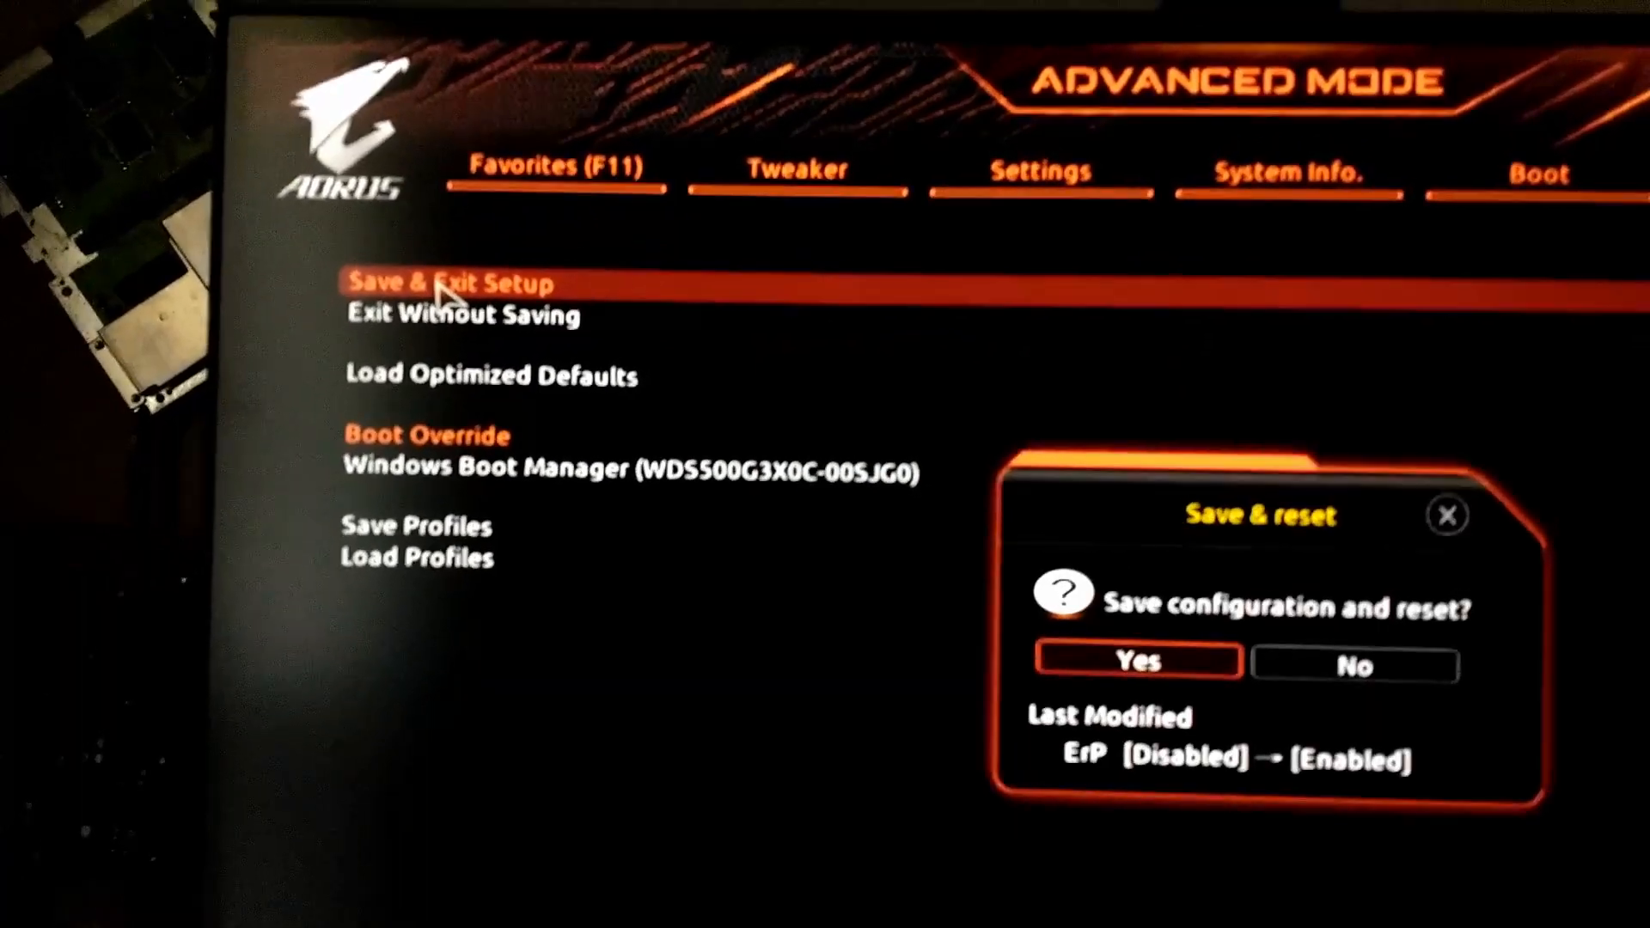
click(1136, 662)
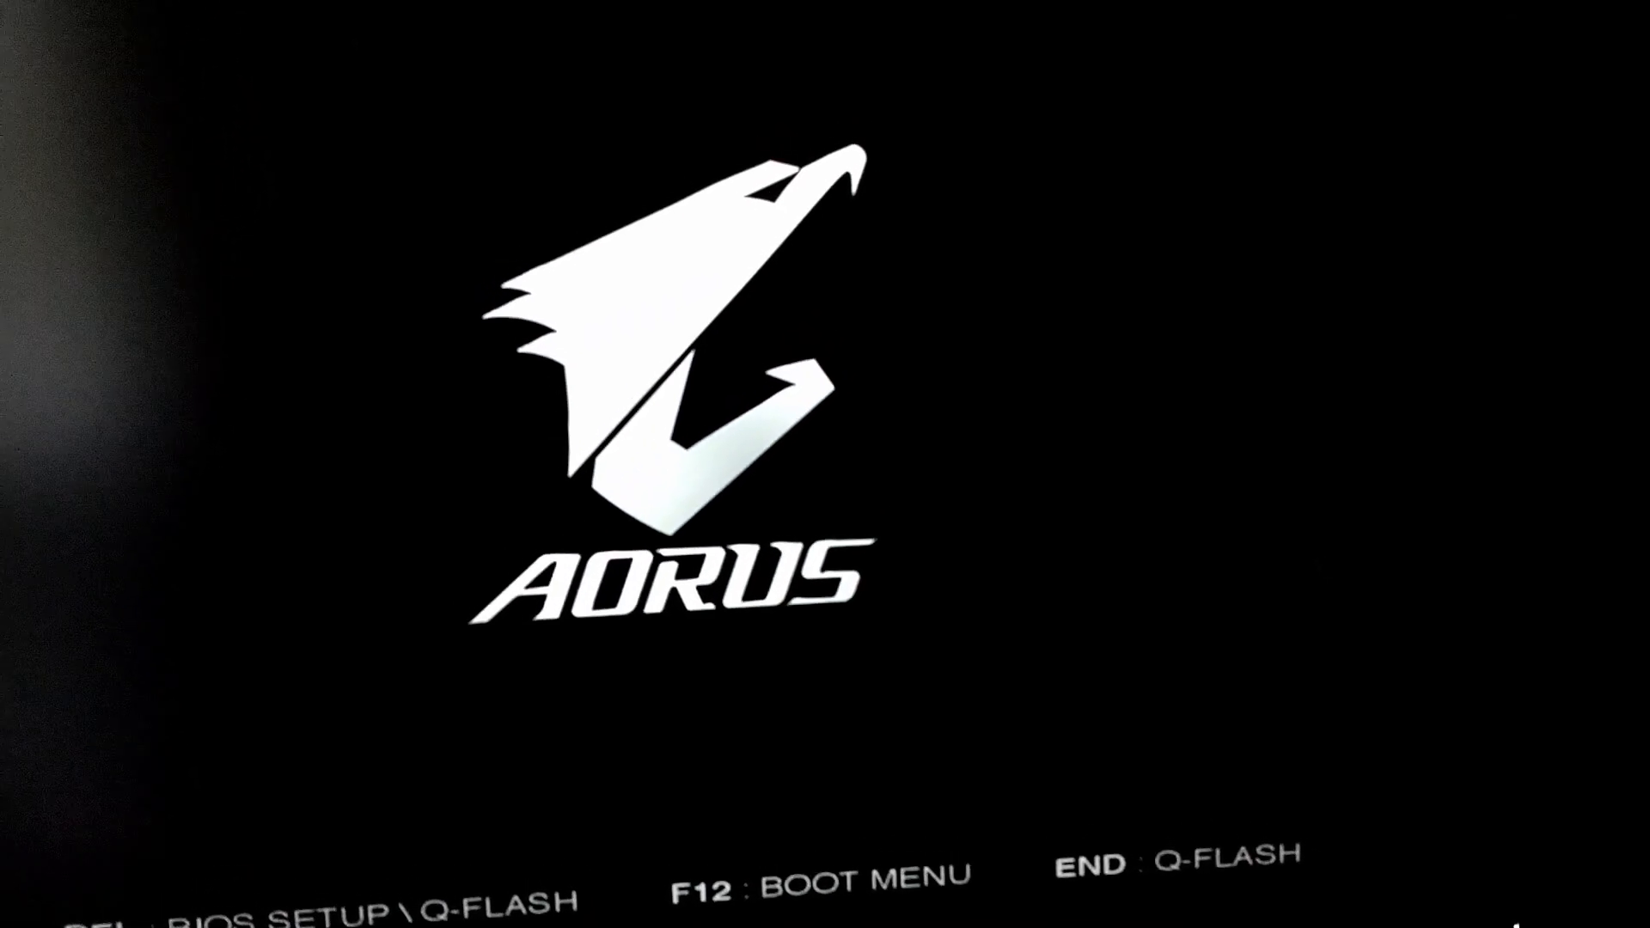